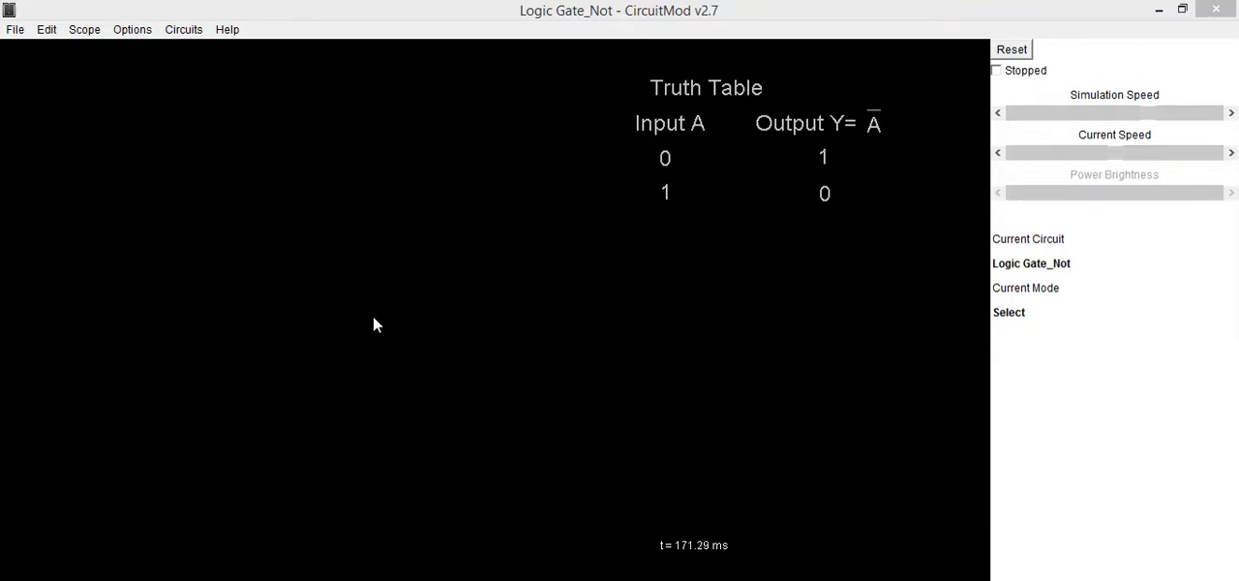
mouse_move(388, 253)
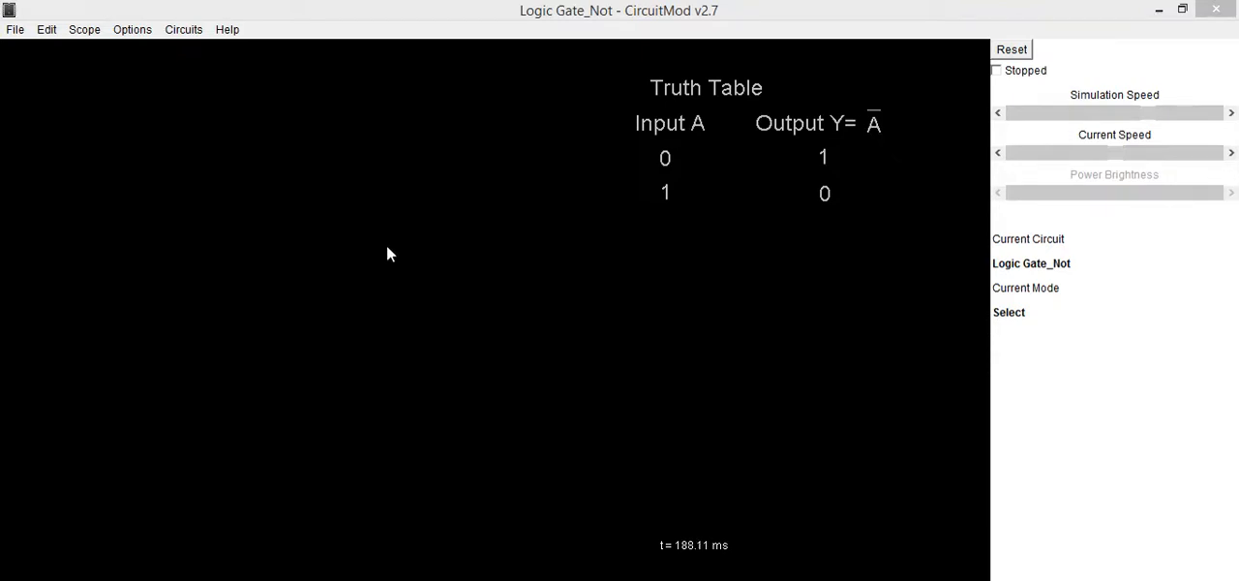
- Add an inverter from the Logic Gates menu onto the empty canvas
right_click(387, 253)
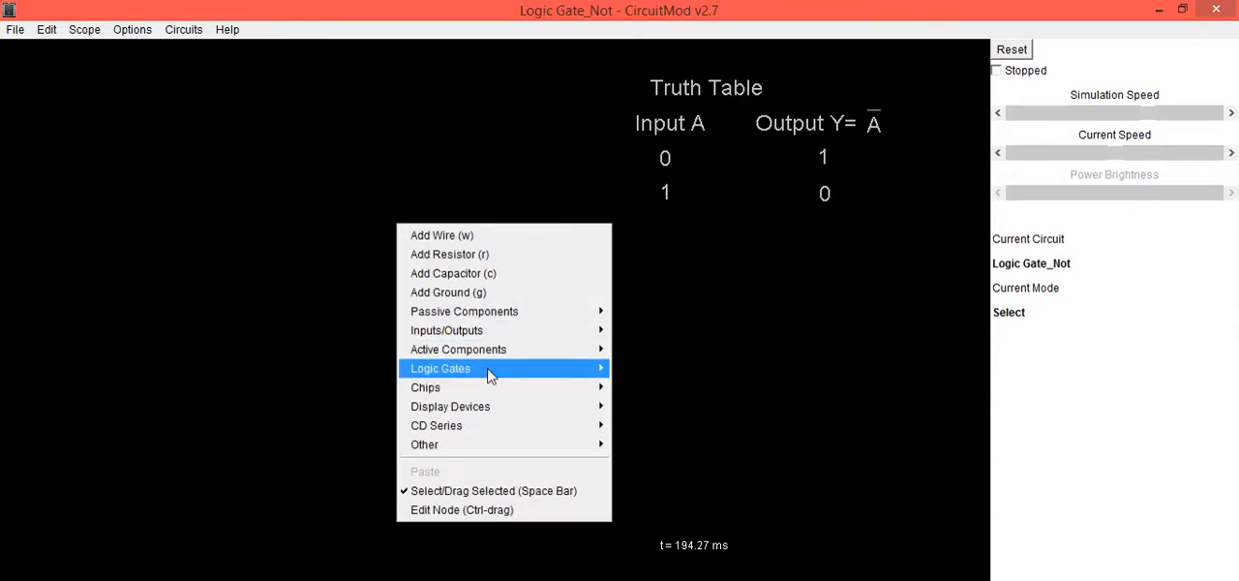
mouse_move(442, 368)
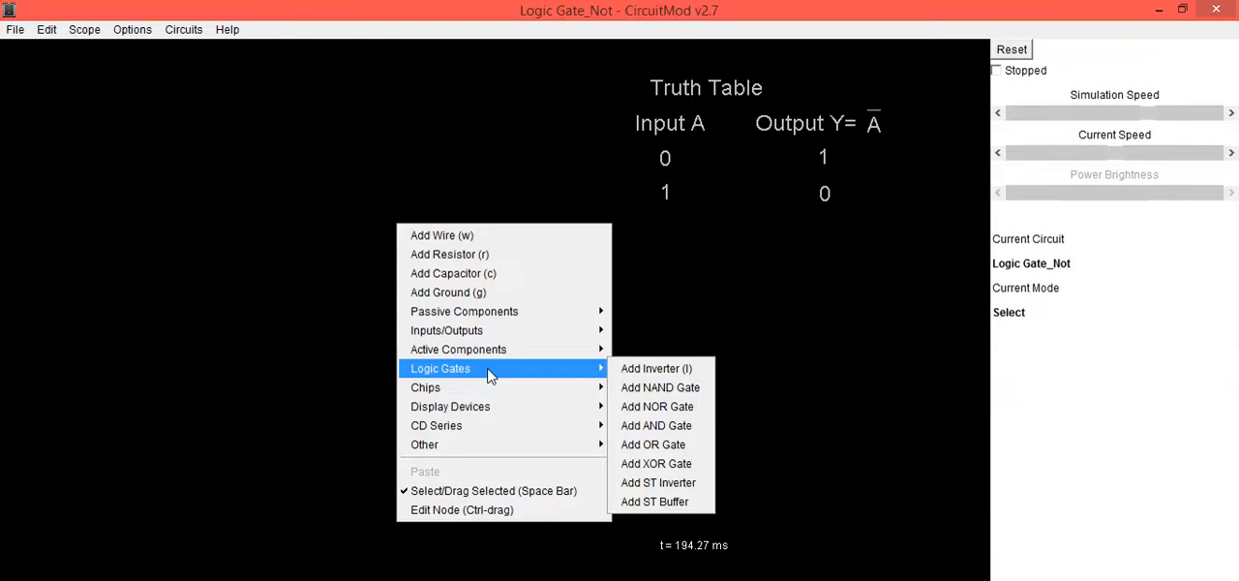
mouse_move(658, 387)
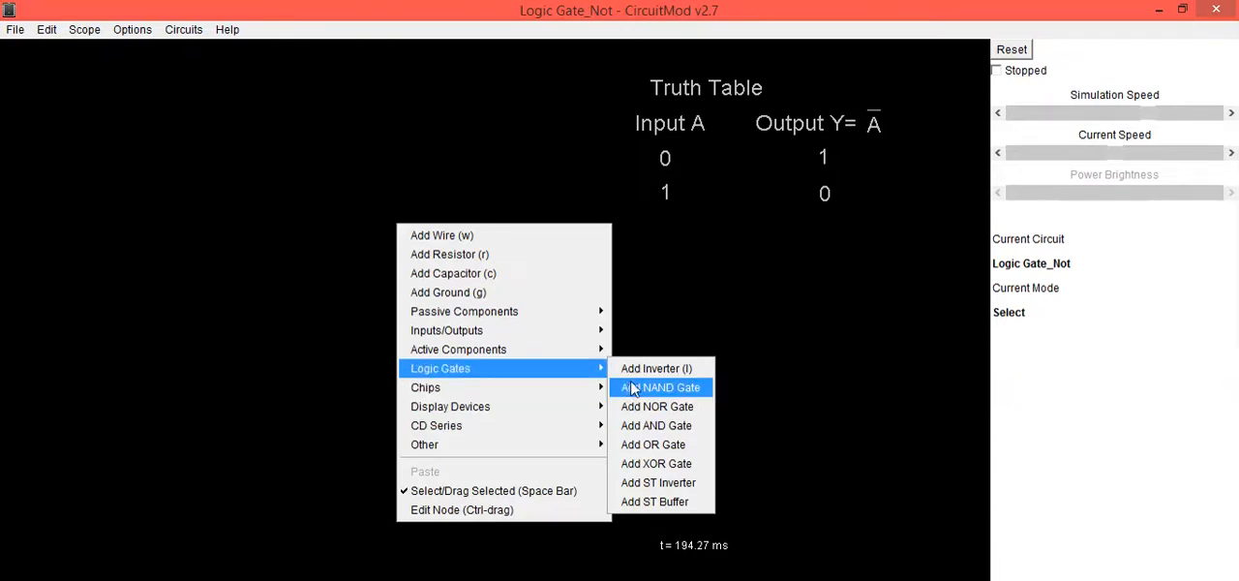
left_click(655, 368)
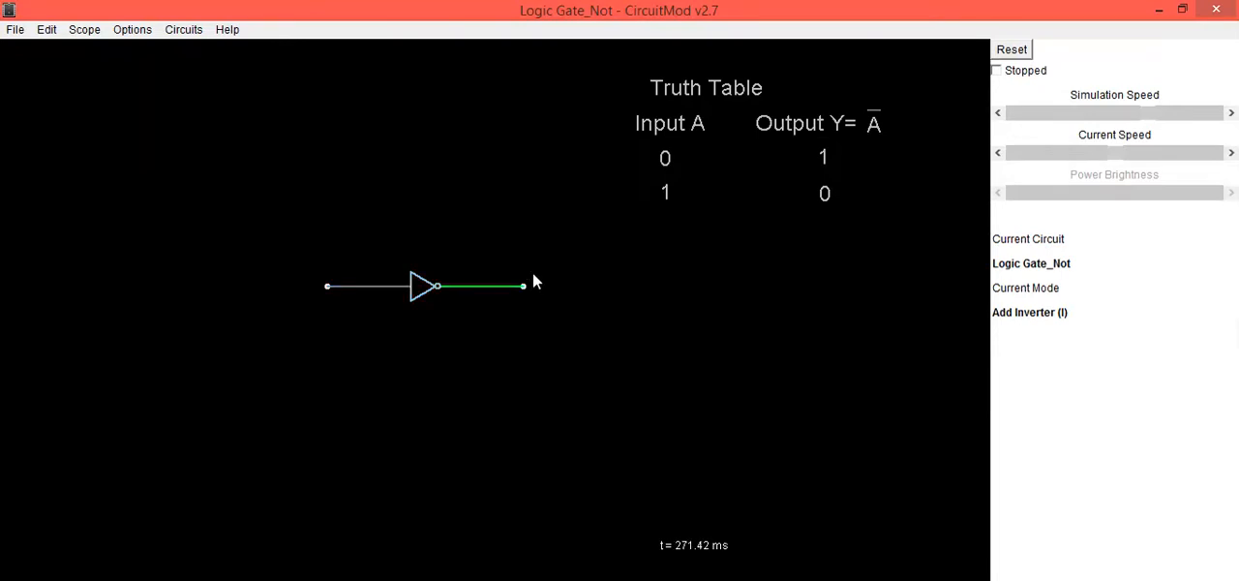
- Add an LED from Display Devices and draw it onto the inverter's output wire
right_click(530, 281)
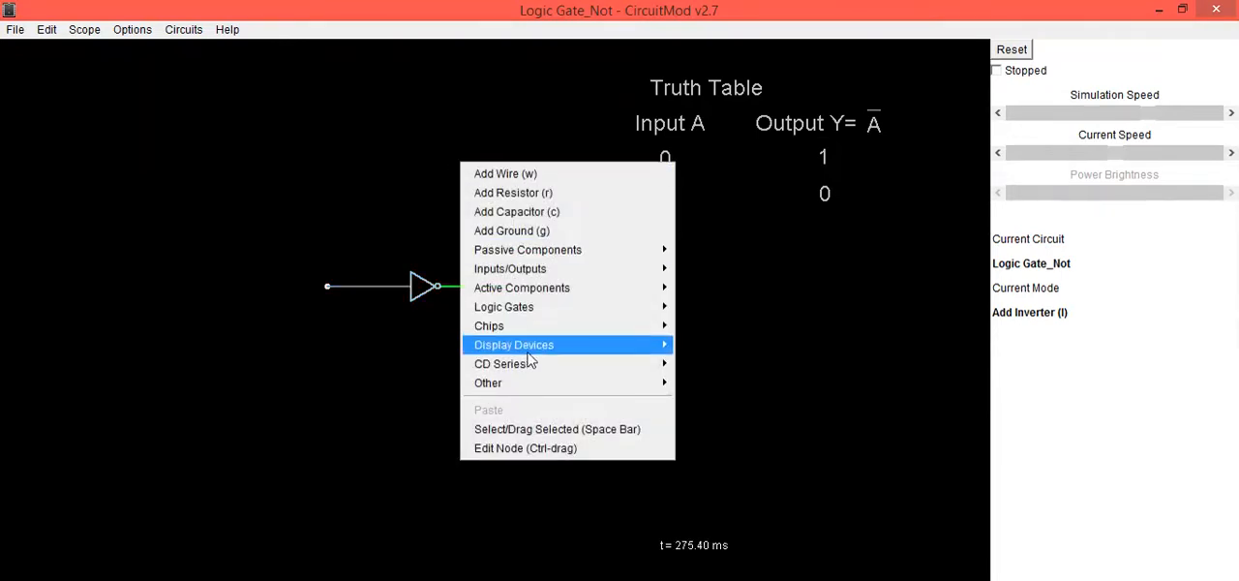
mouse_move(513, 345)
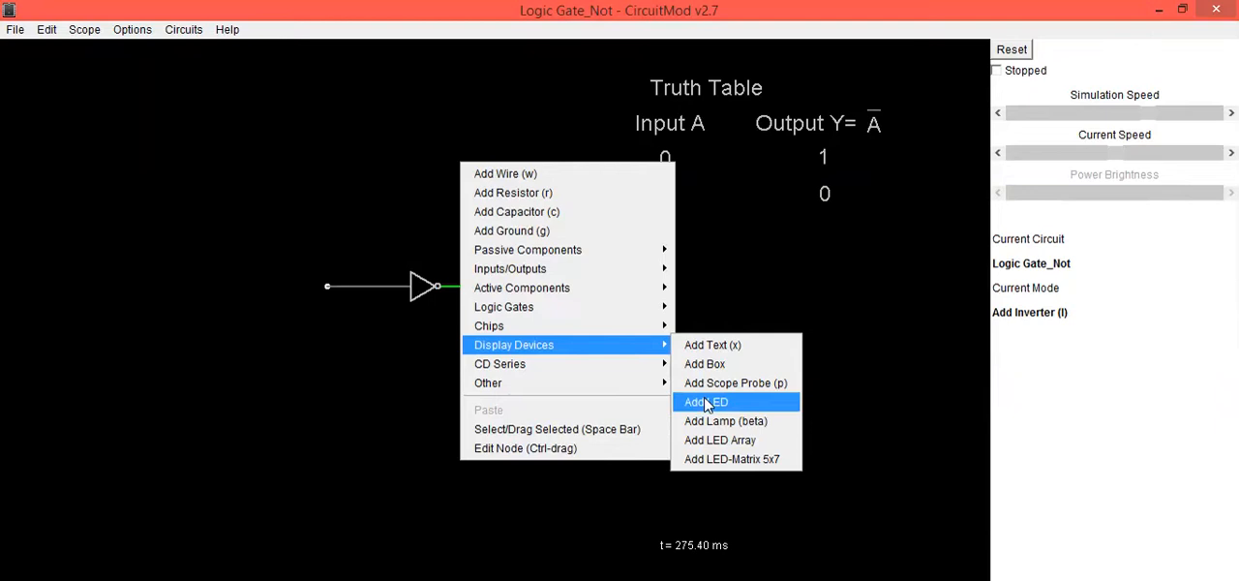
left_click(705, 403)
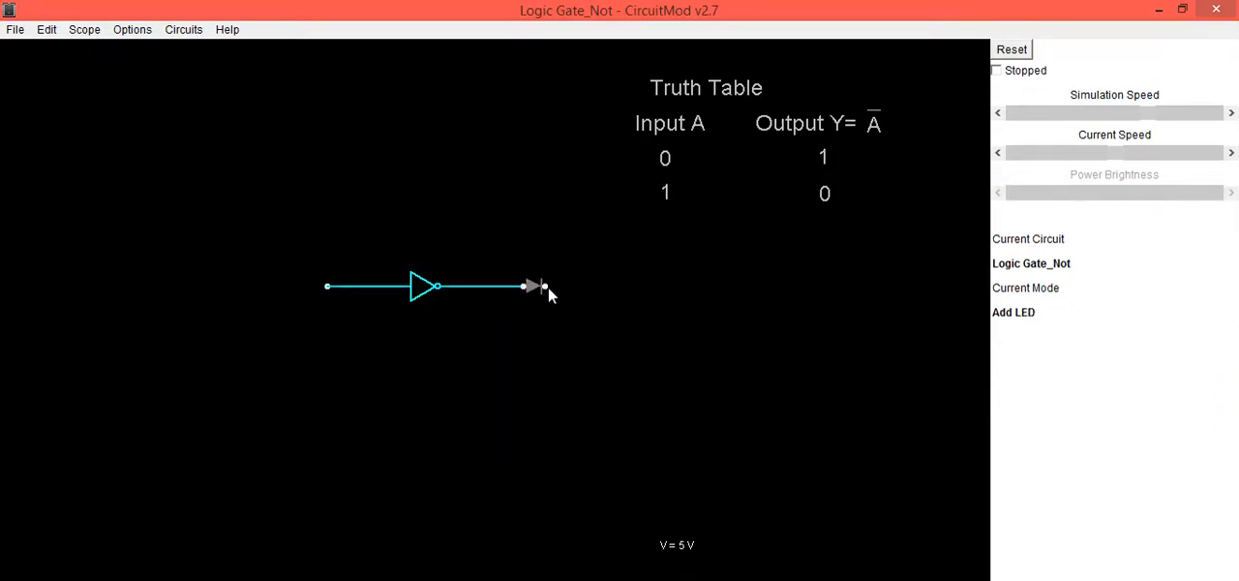
left_click_drag(542, 287, 639, 289)
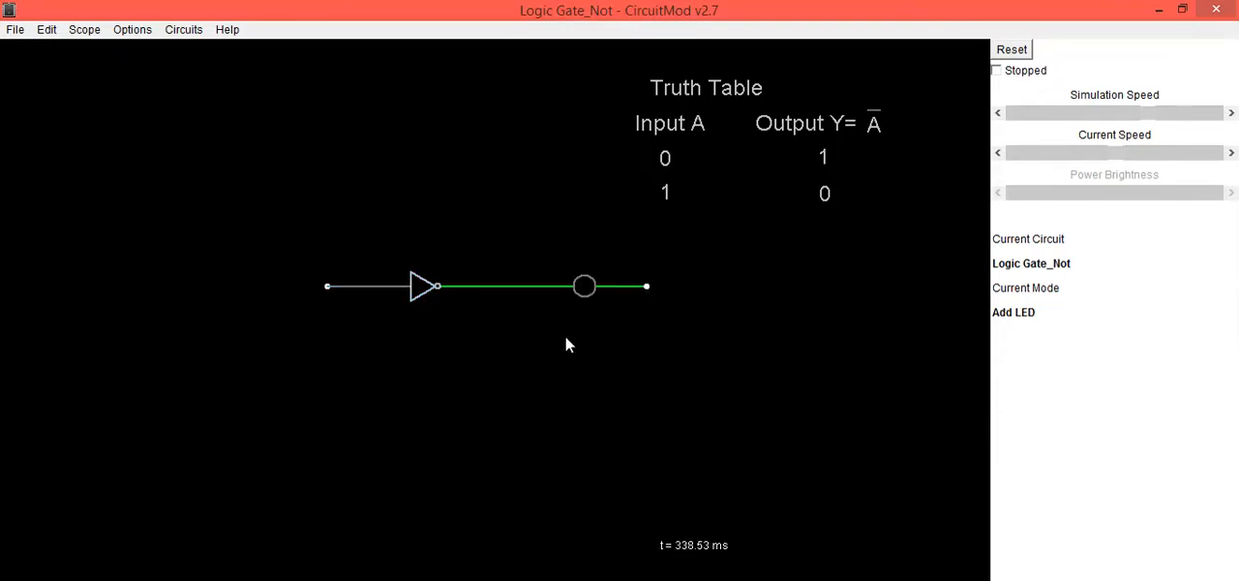
mouse_move(746, 271)
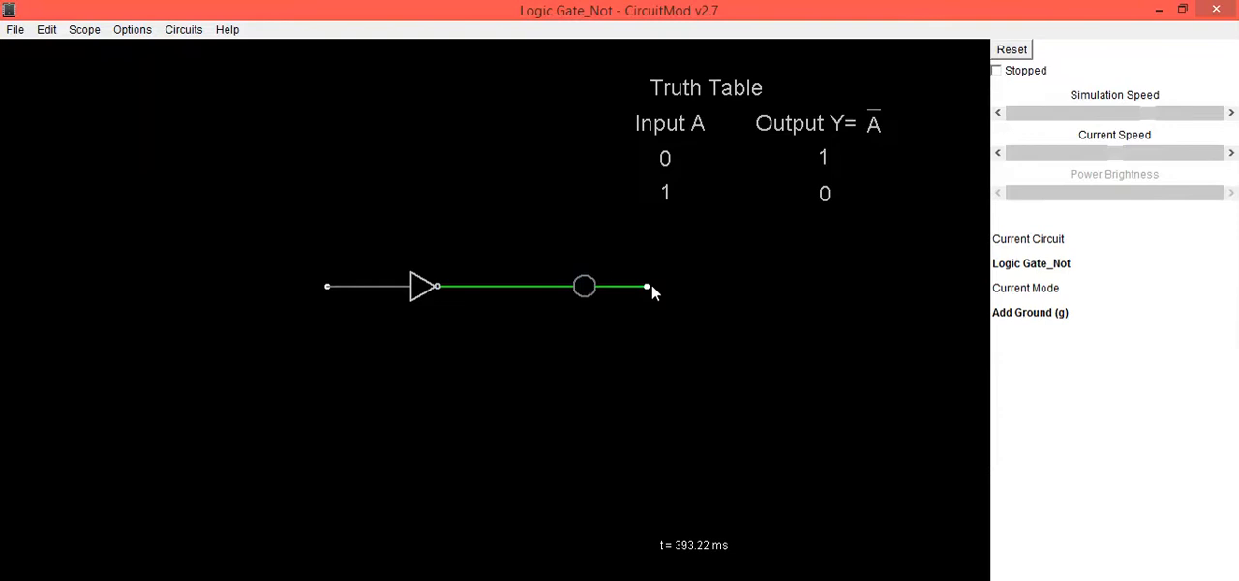
- Attach a ground symbol to the LED's right terminal so it lights red
left_click(647, 286)
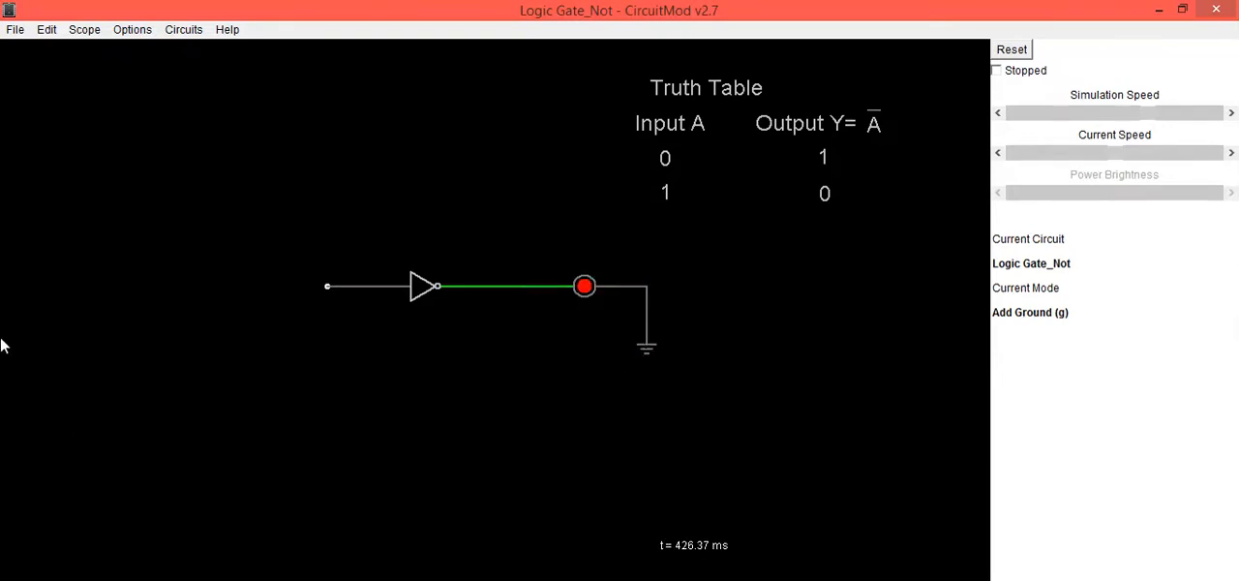
mouse_move(97, 274)
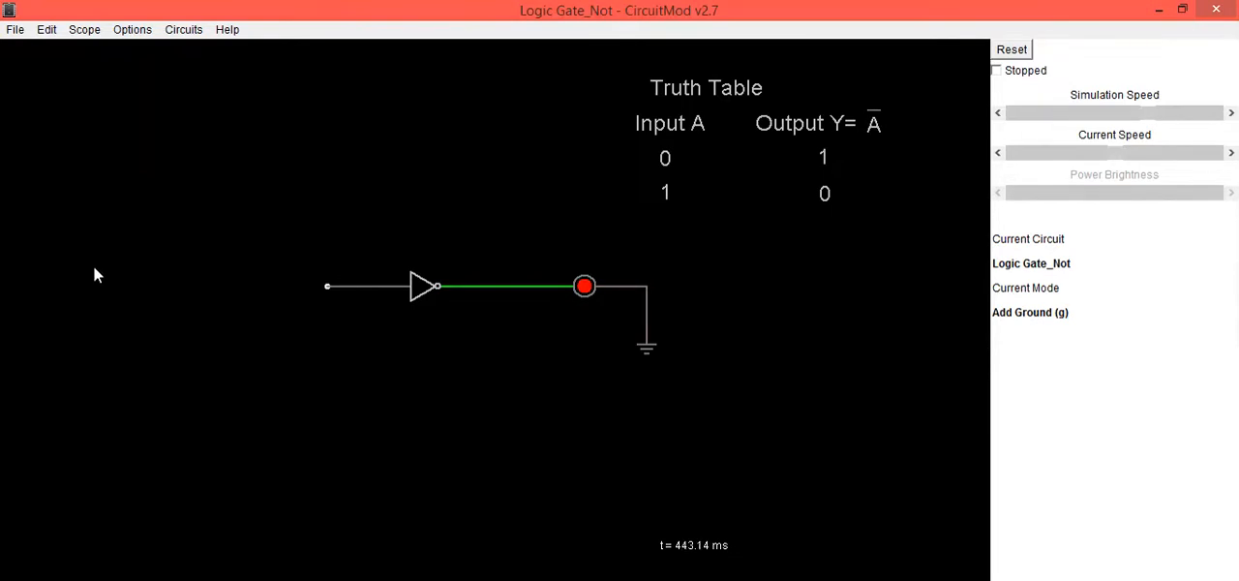
mouse_move(105, 271)
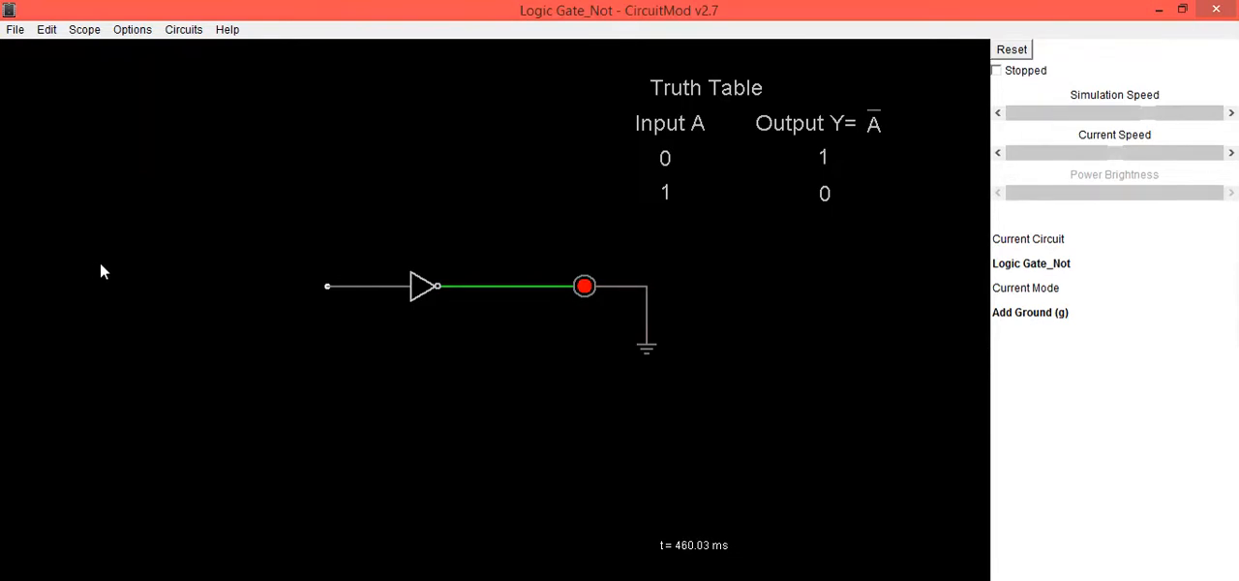
- Place a switch on the inverter's input line and reopen the components menu
right_click(136, 188)
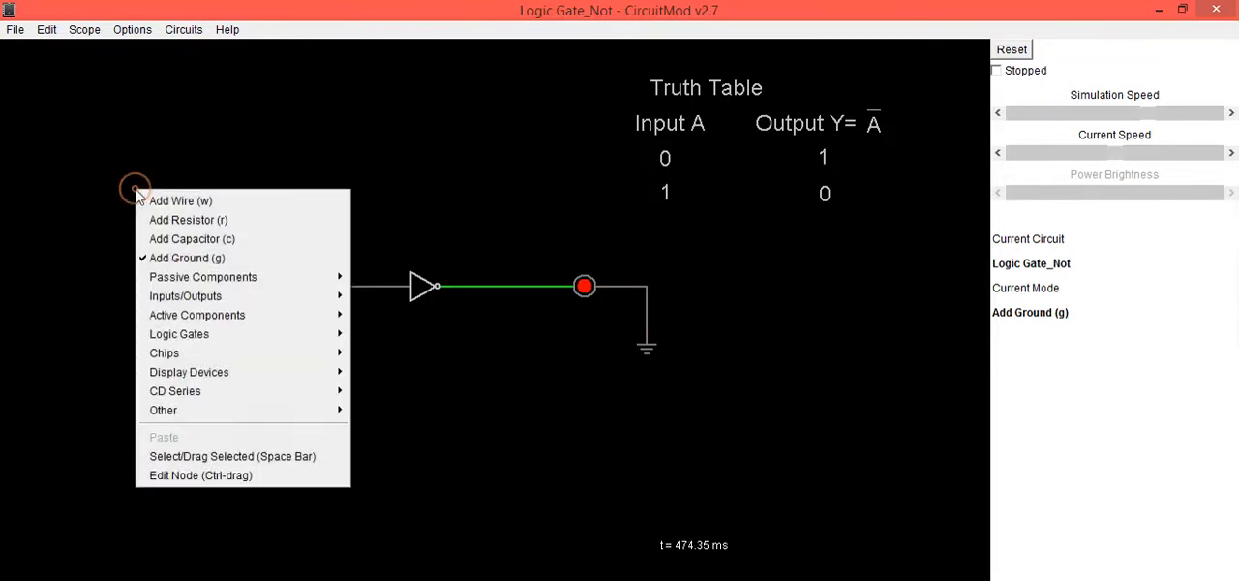
mouse_move(185, 295)
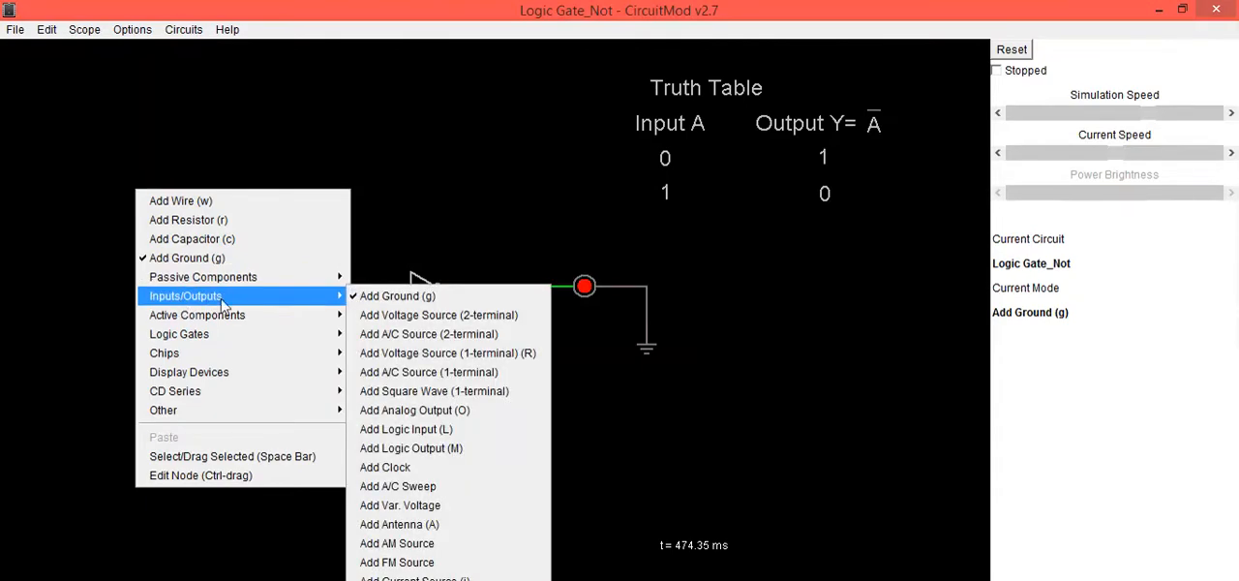
mouse_move(404, 430)
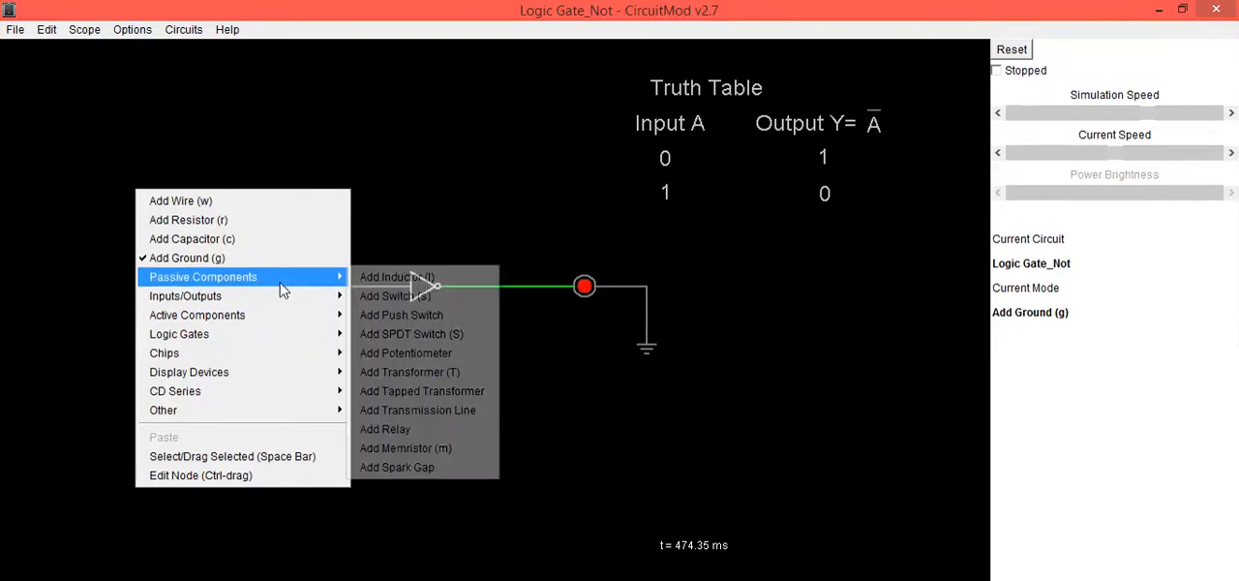
left_click(395, 294)
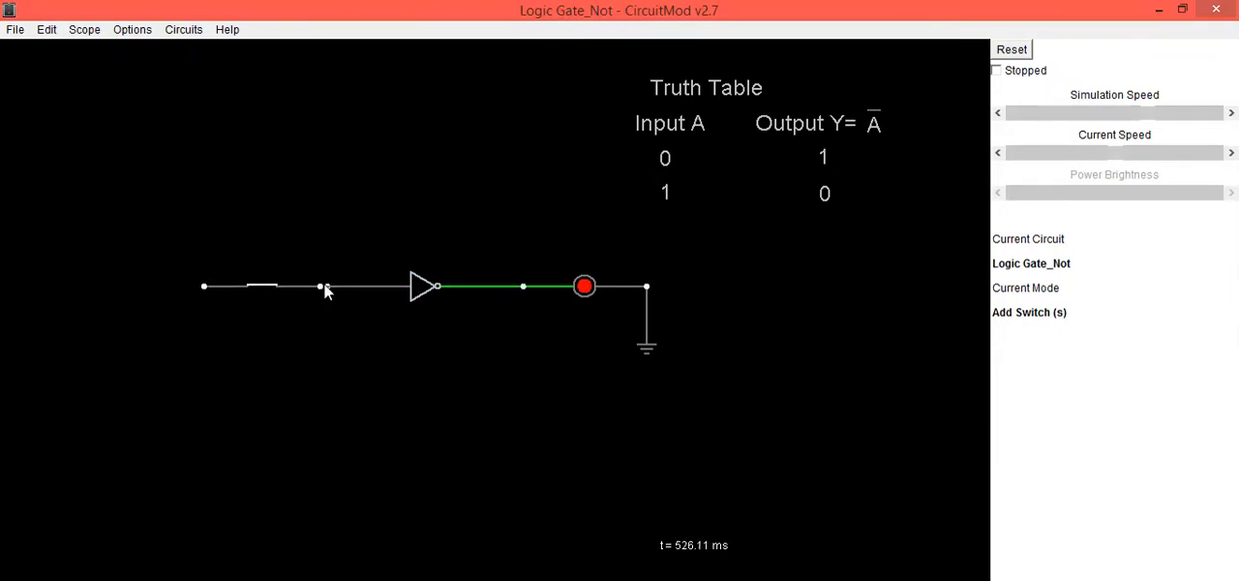
right_click(326, 291)
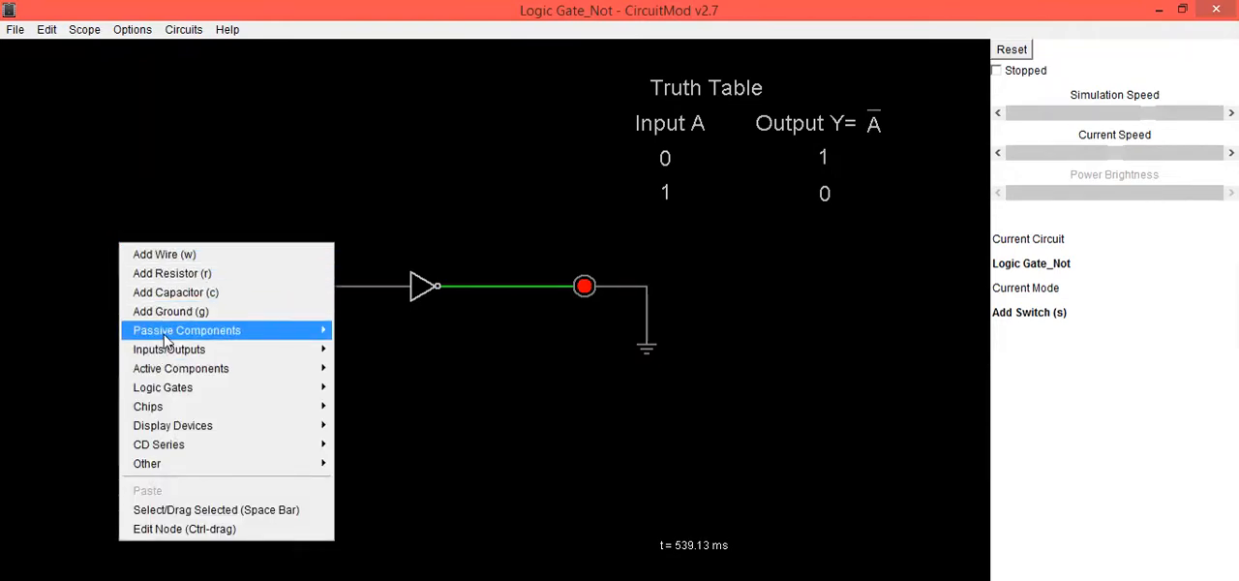
mouse_move(169, 349)
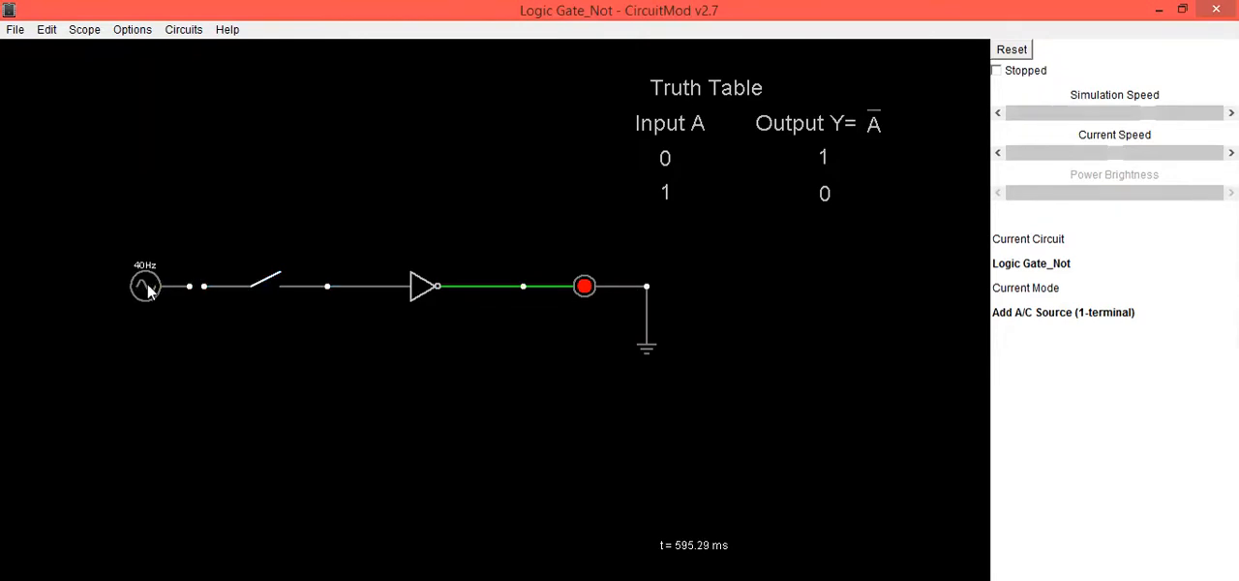
- Replace the AC source with a single-terminal +5 V voltage source feeding the switch
right_click(151, 291)
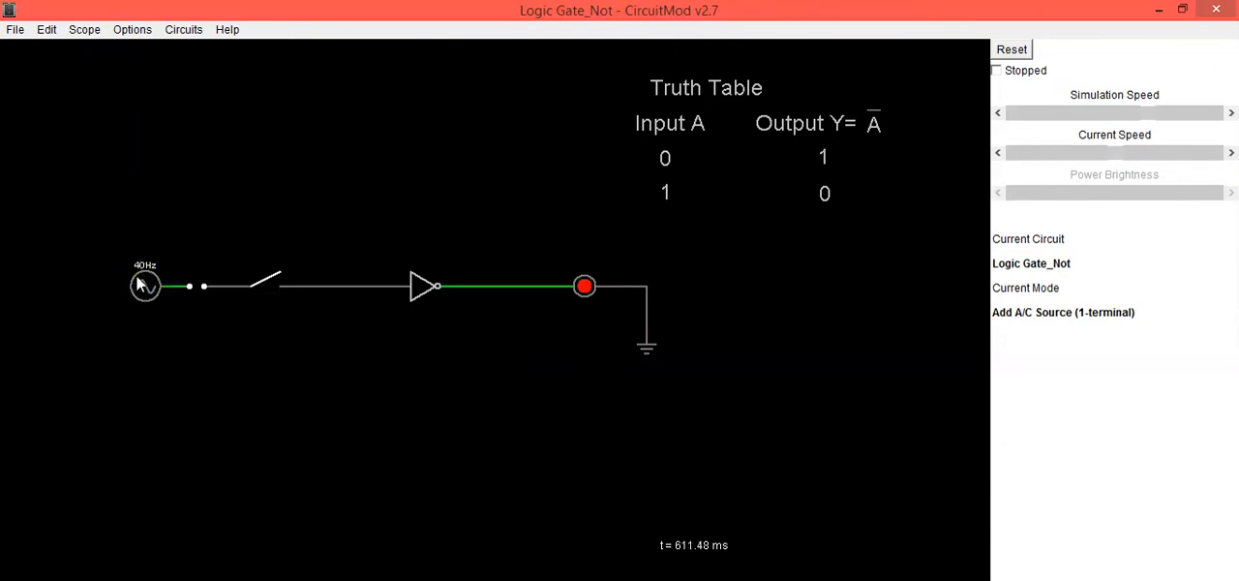
right_click(143, 284)
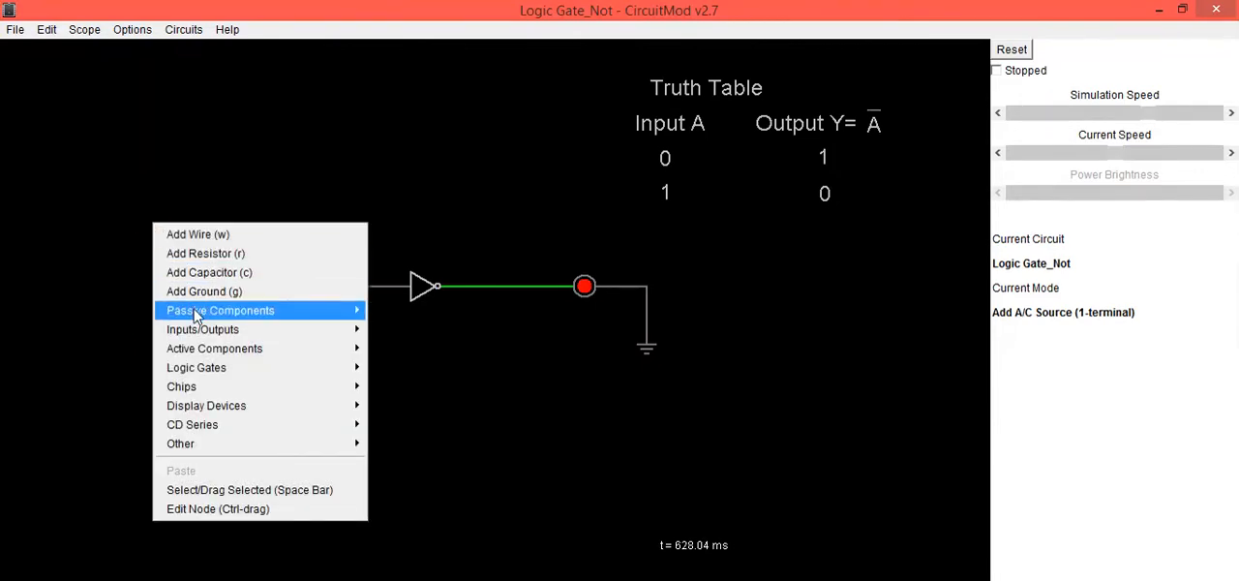
mouse_move(202, 330)
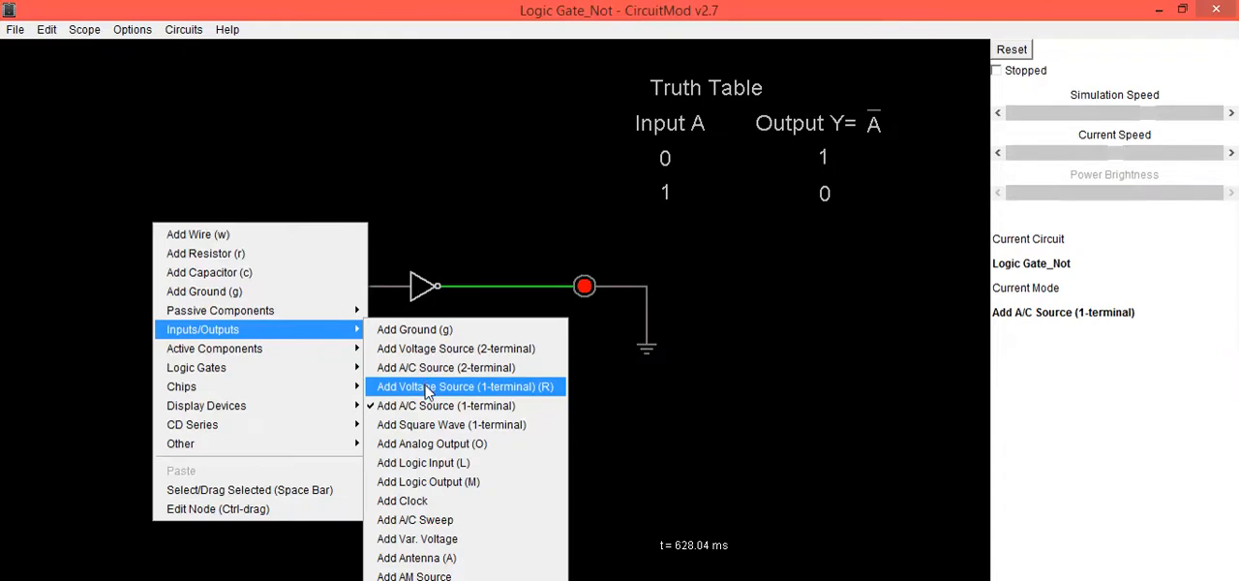
left_click(467, 387)
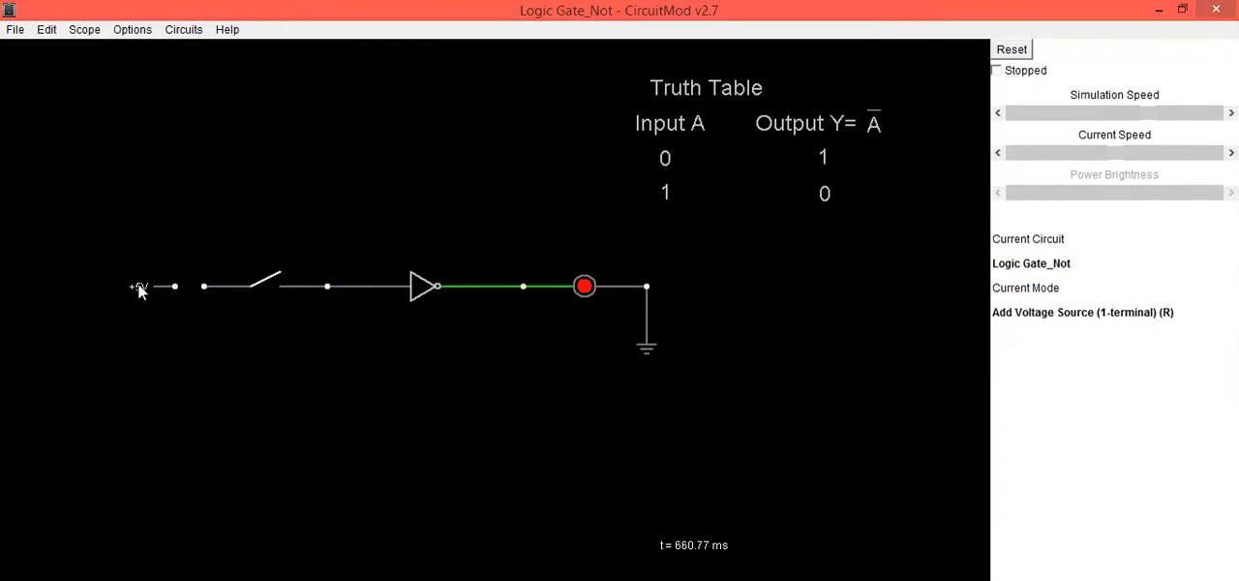
right_click(190, 350)
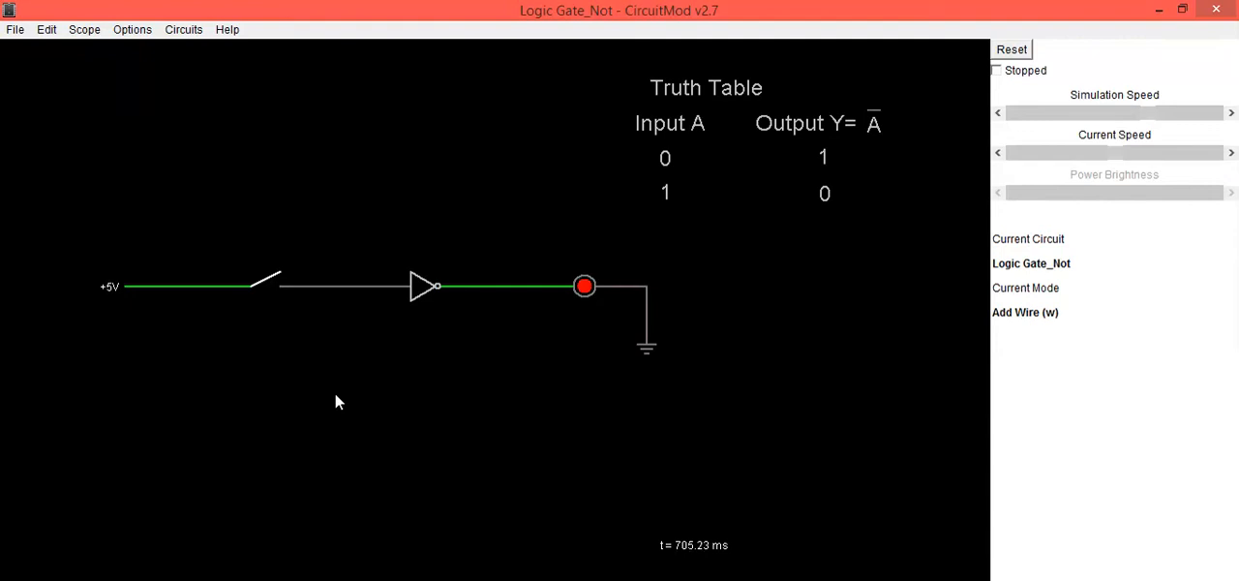
left_click(269, 283)
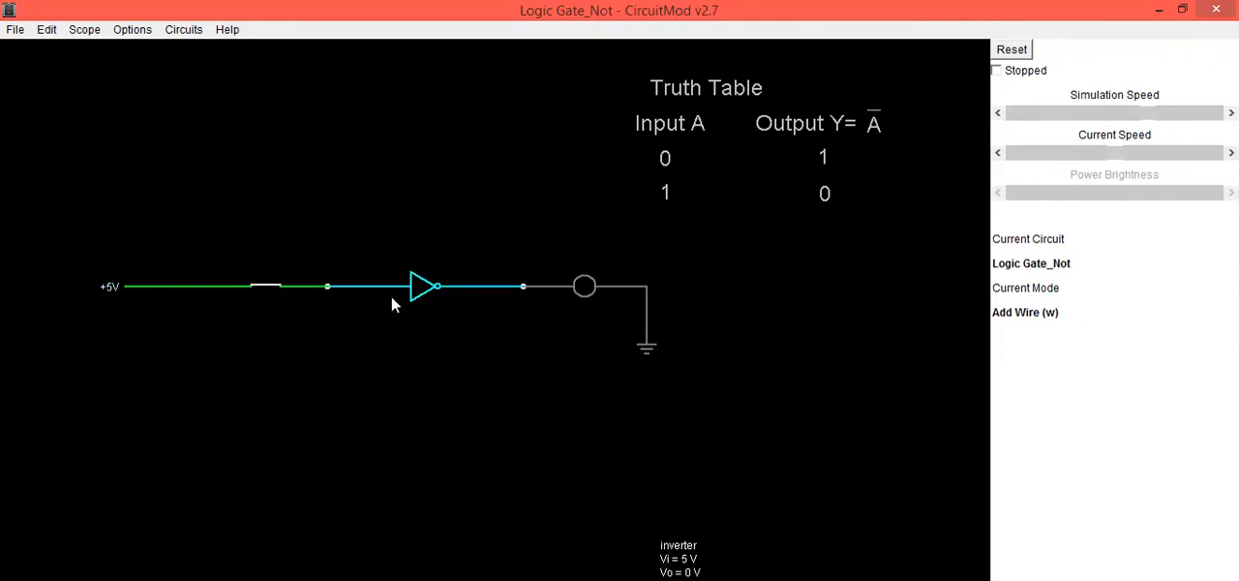
mouse_move(437, 283)
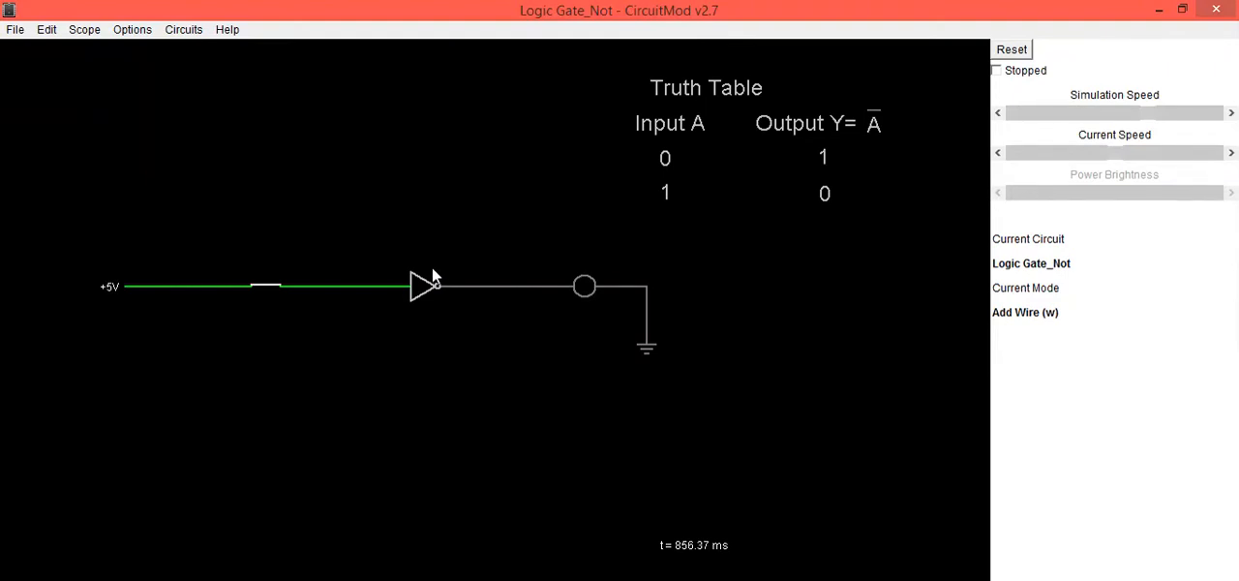
left_click(300, 287)
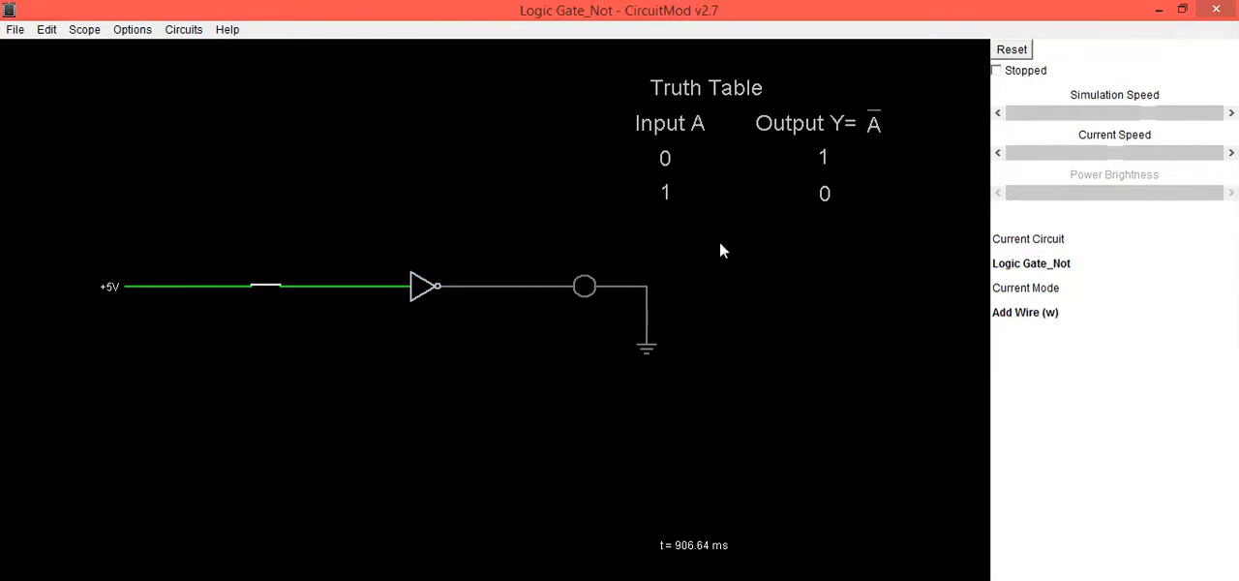
mouse_move(584, 306)
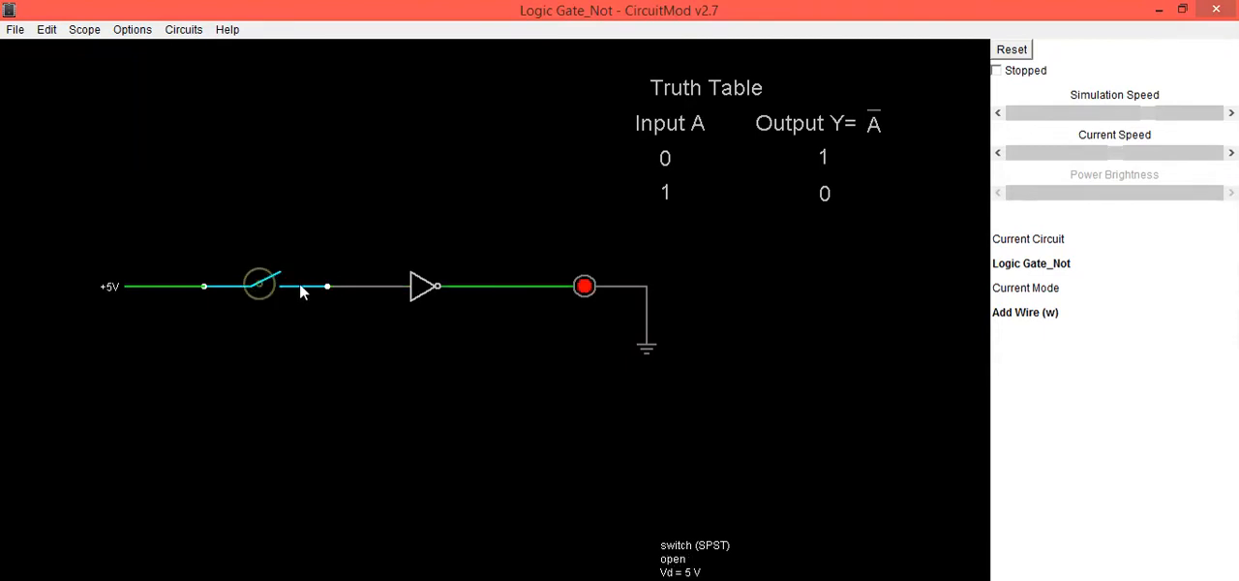
left_click(256, 282)
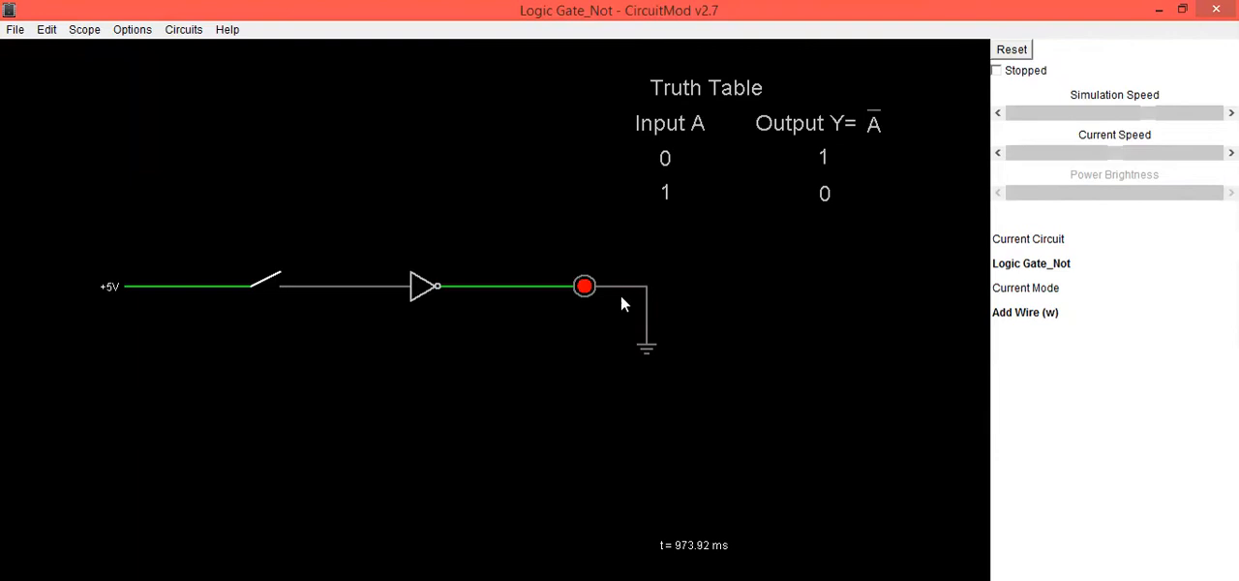
mouse_move(678, 178)
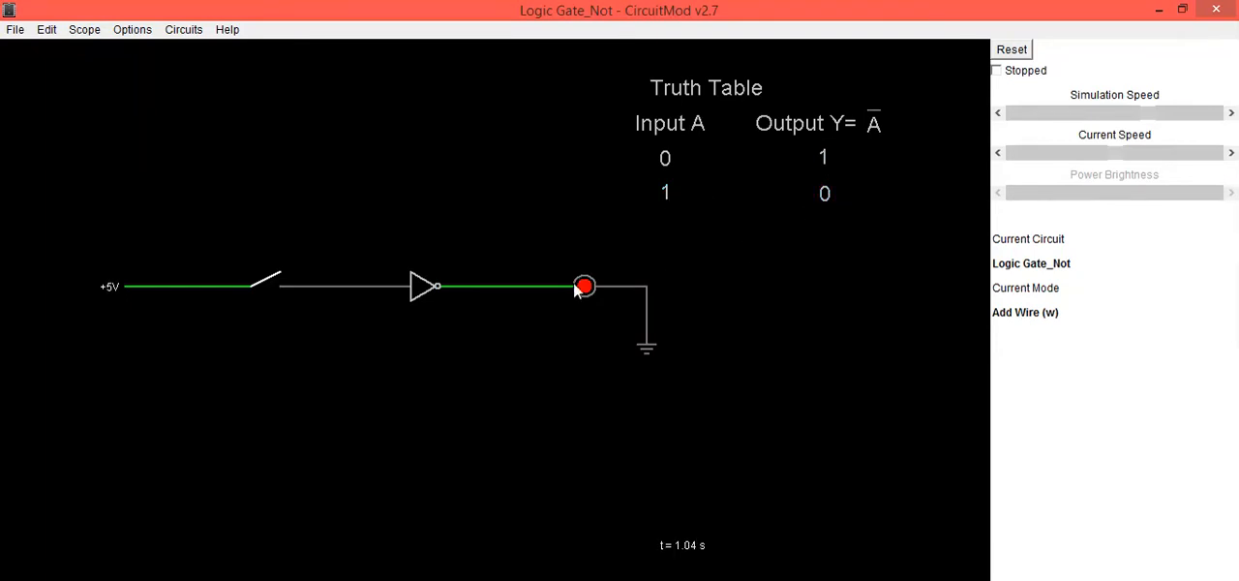
- Swap the +5 V source and switch for a logic input wired to the inverter
right_click(253, 286)
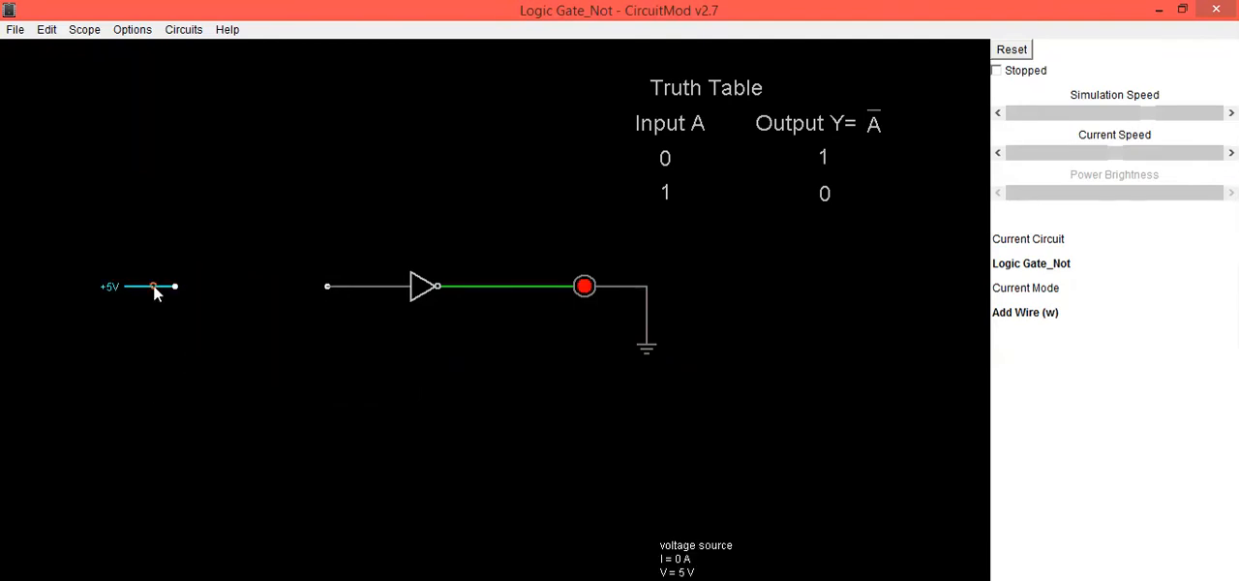
right_click(250, 329)
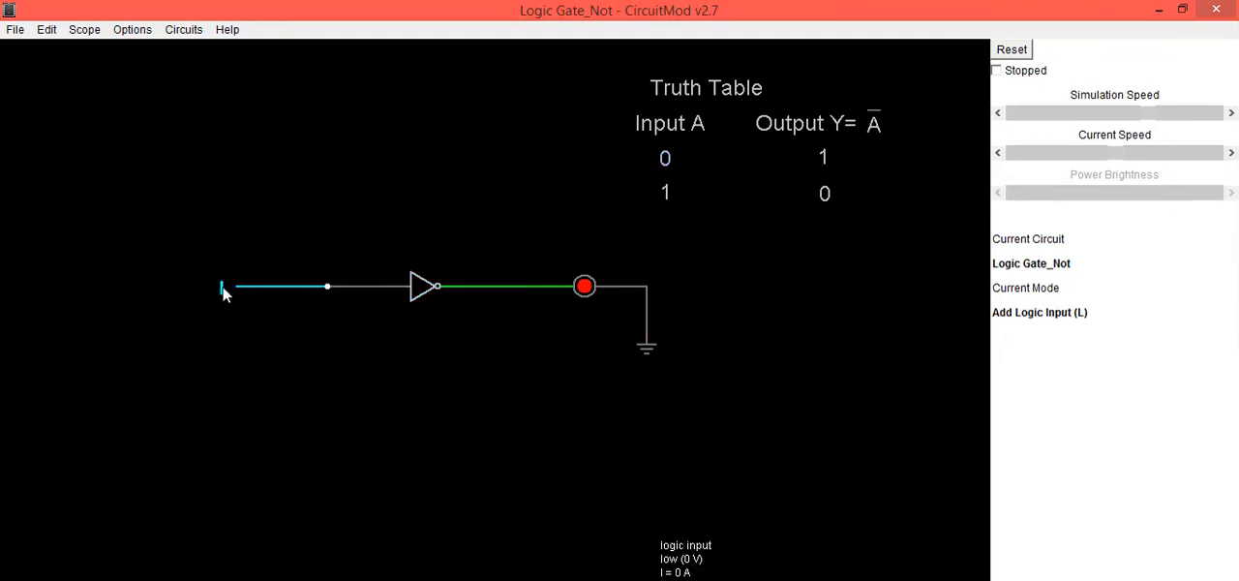
- Toggle the logic input to high so the LED goes dark
left_click(224, 287)
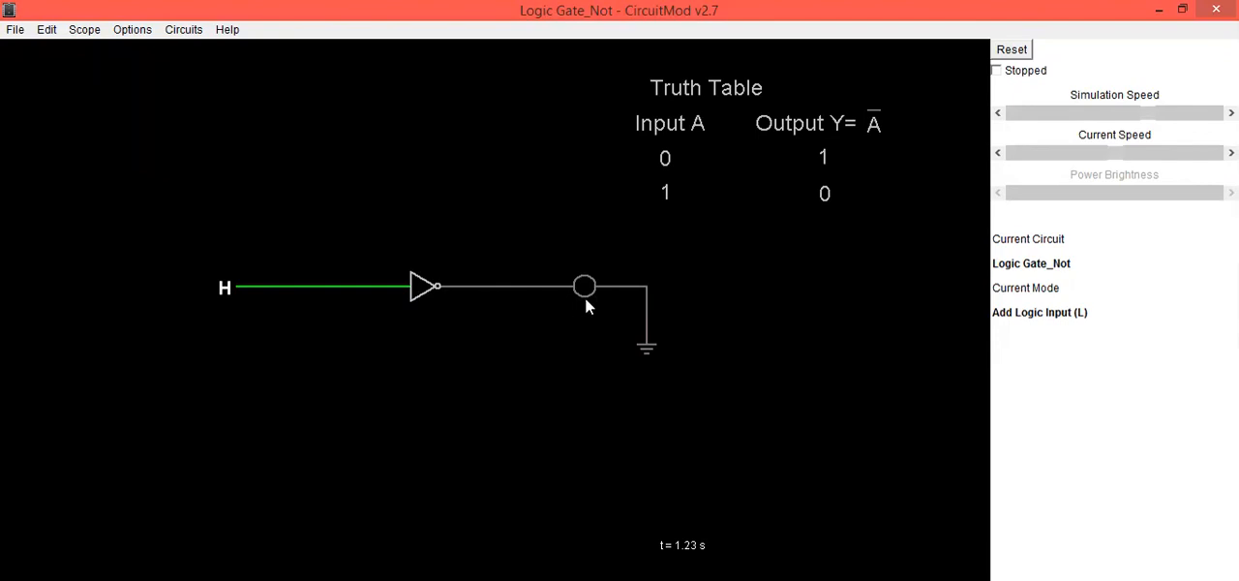
mouse_move(817, 248)
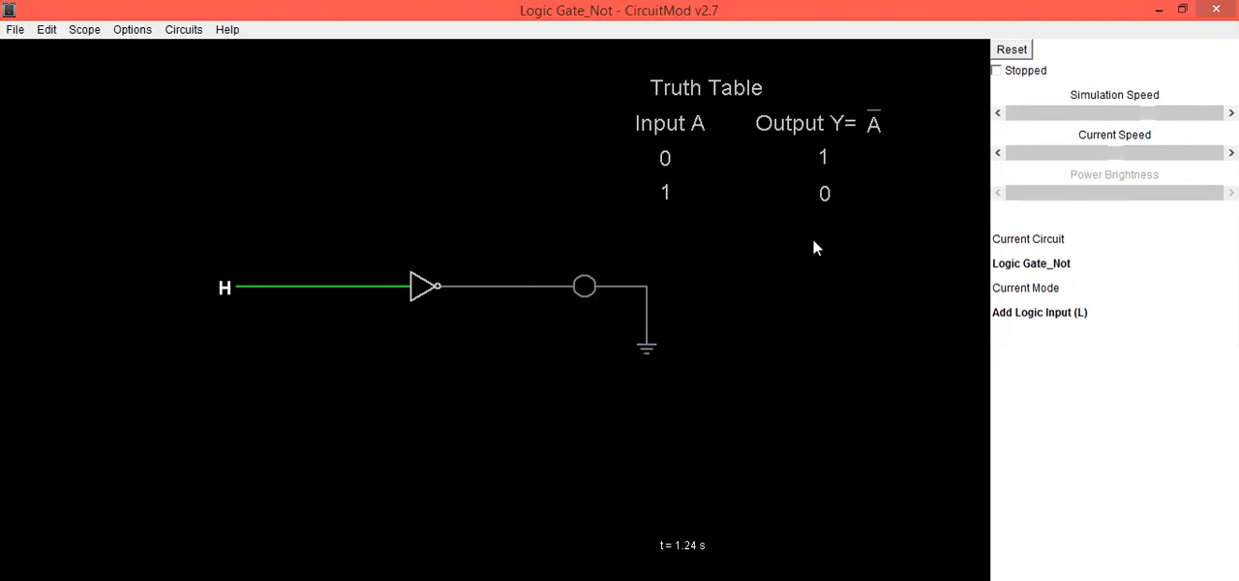
mouse_move(233, 327)
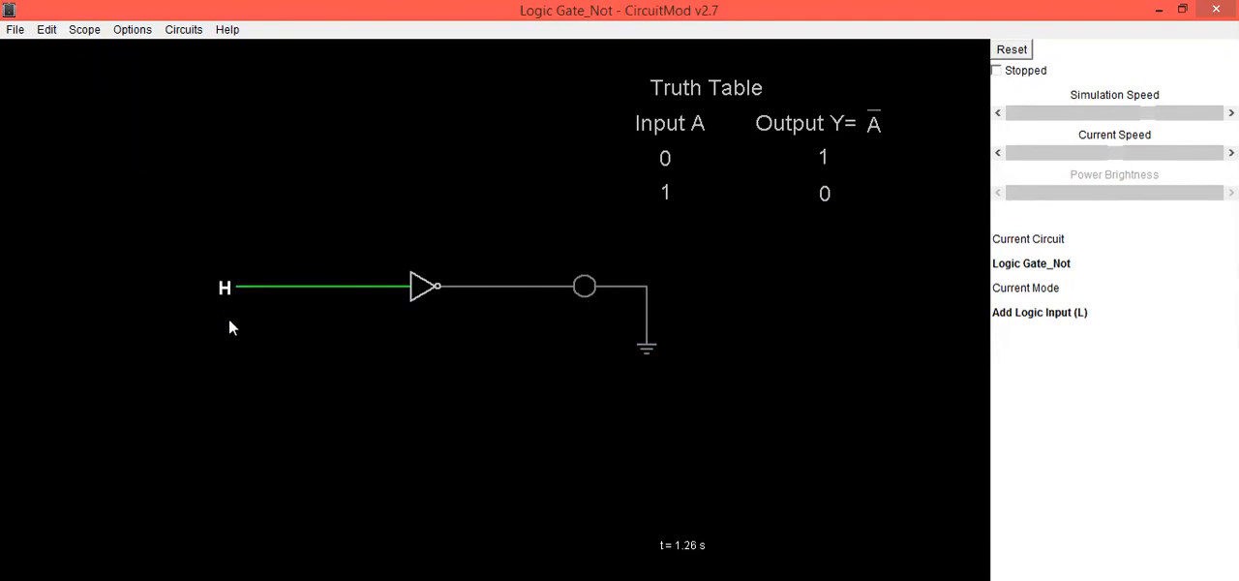
mouse_move(679, 308)
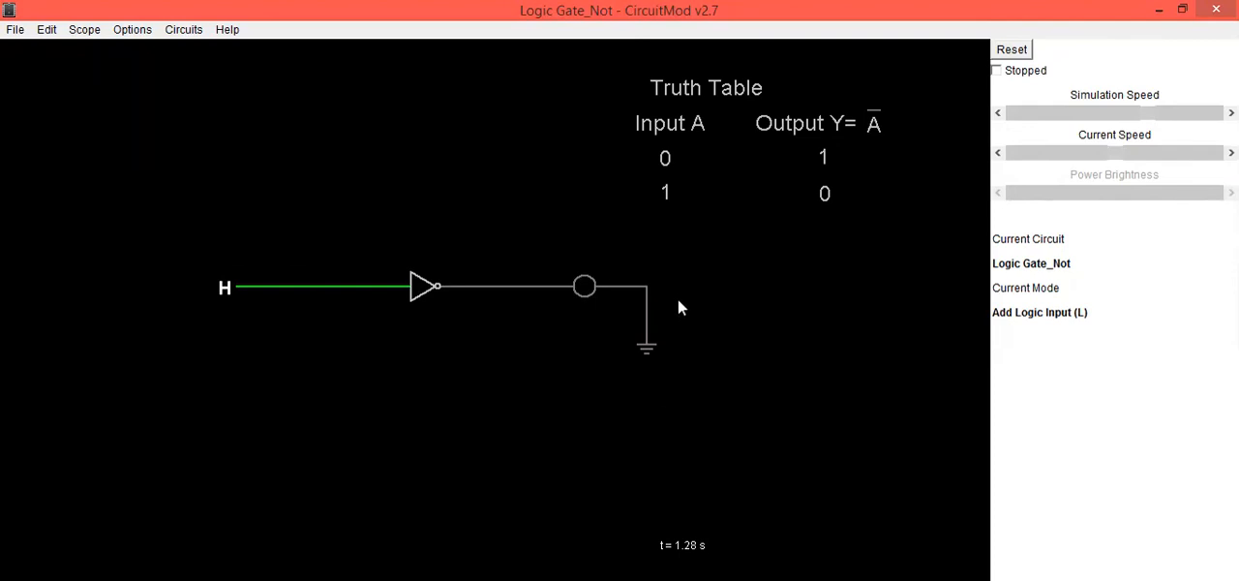